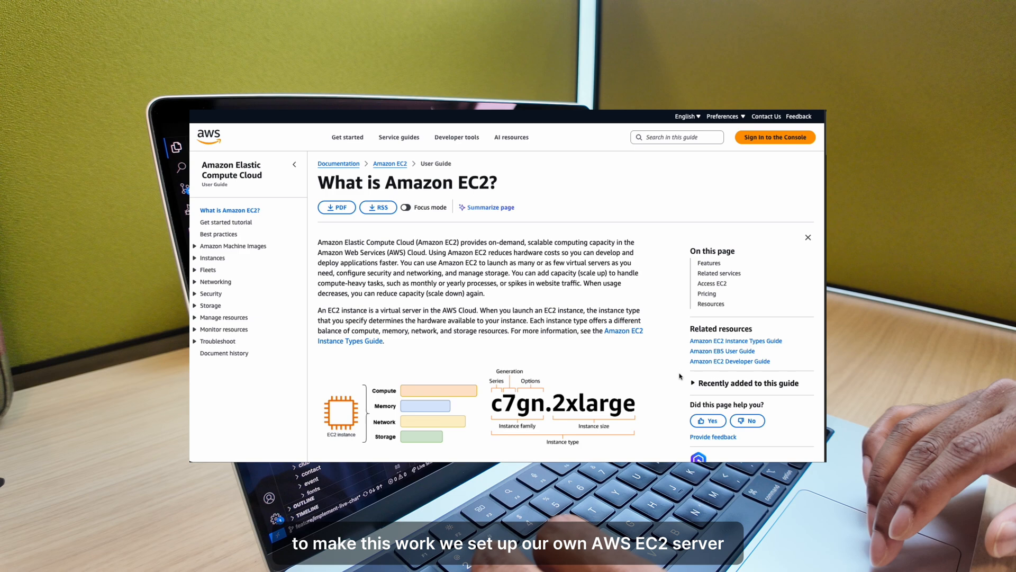
scroll(down, 3)
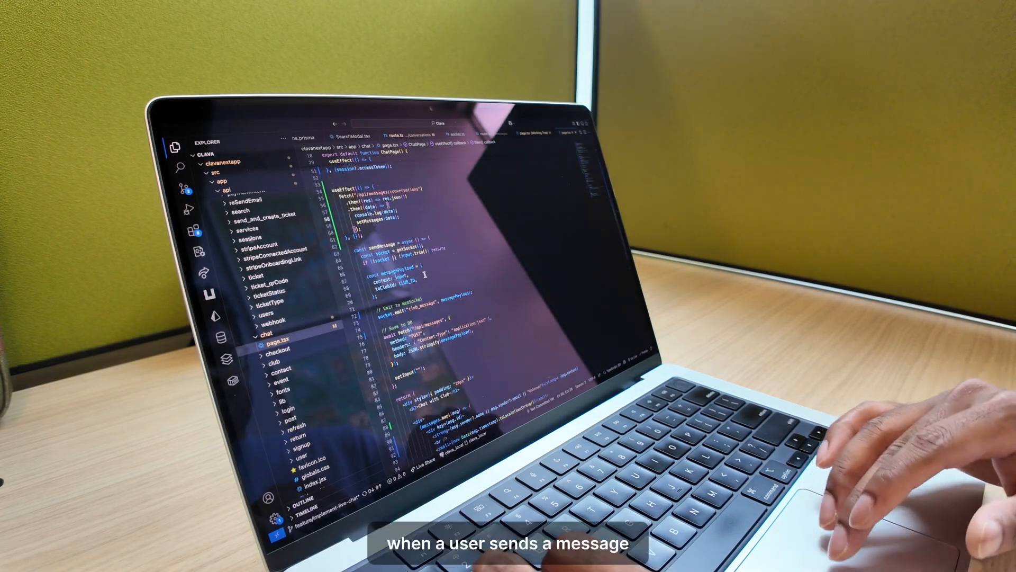
scroll(down, 3)
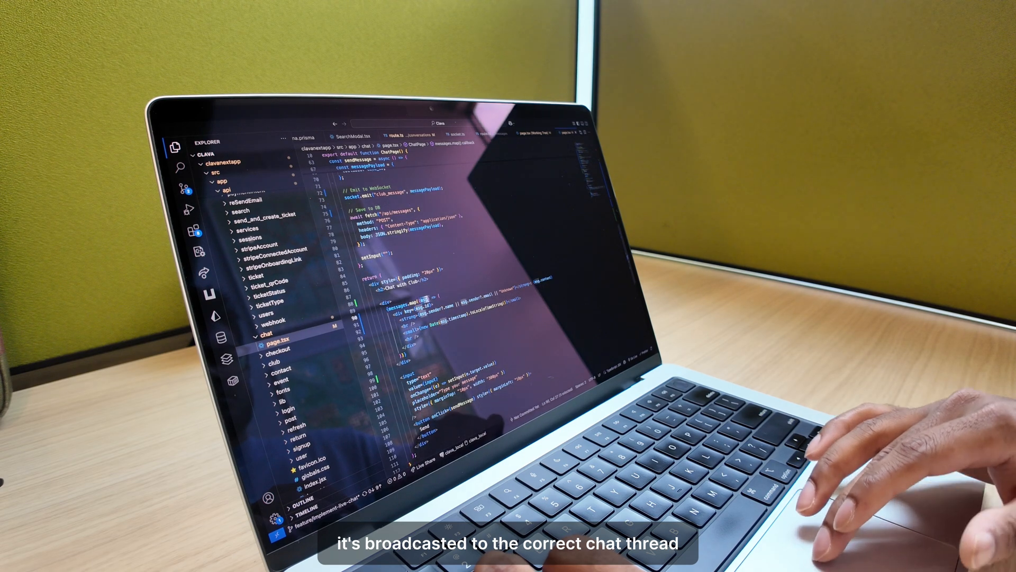